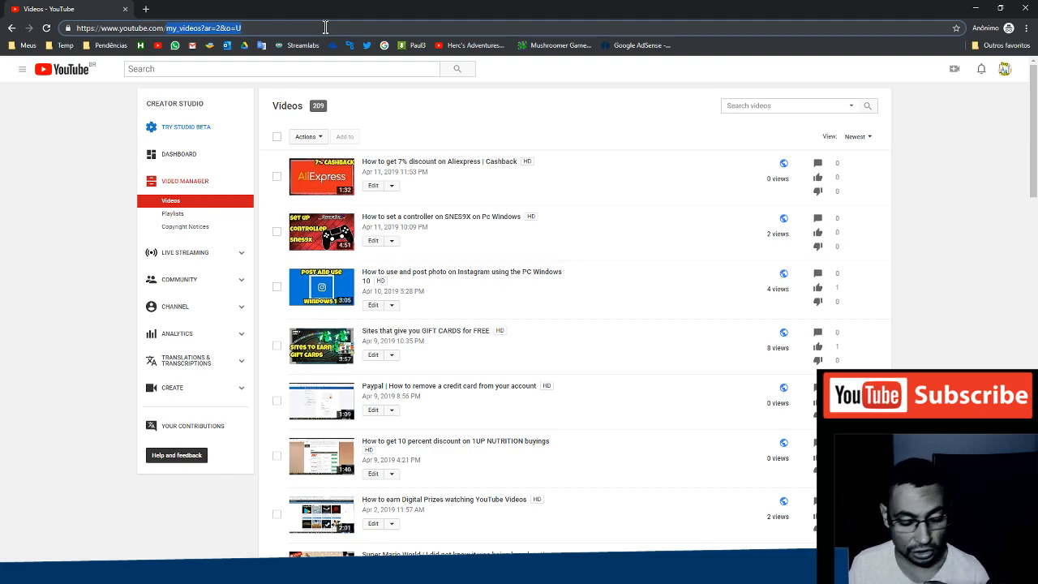
Step: Go to youtube.com/account and bring the channel Managers section into view
{"action": "type", "text": "https://www.youtube.com/account"}
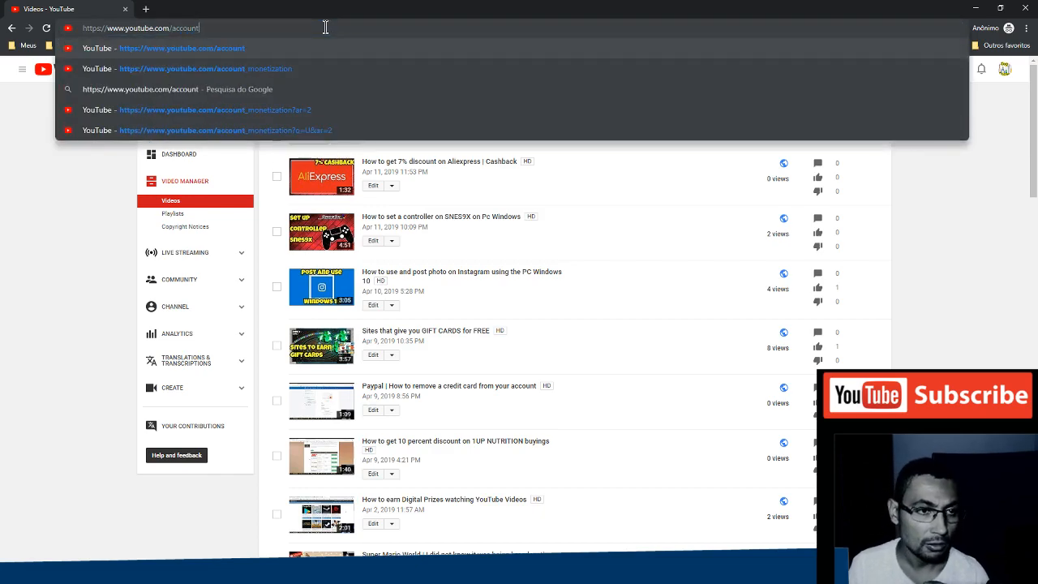
{"action": "key", "text": "Return"}
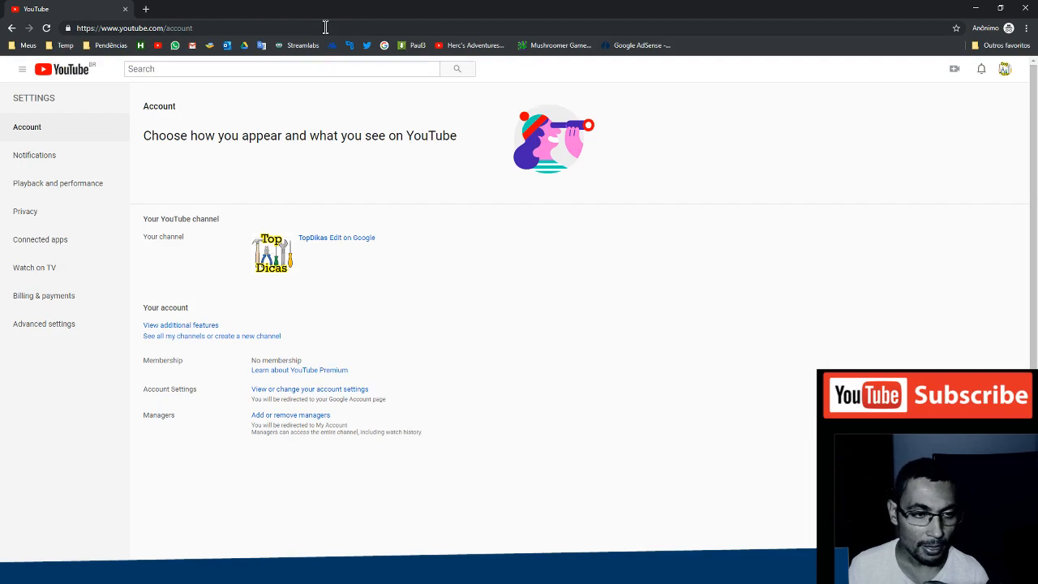
{"action": "scroll", "scroll_direction": "down", "scroll_amount": 3}
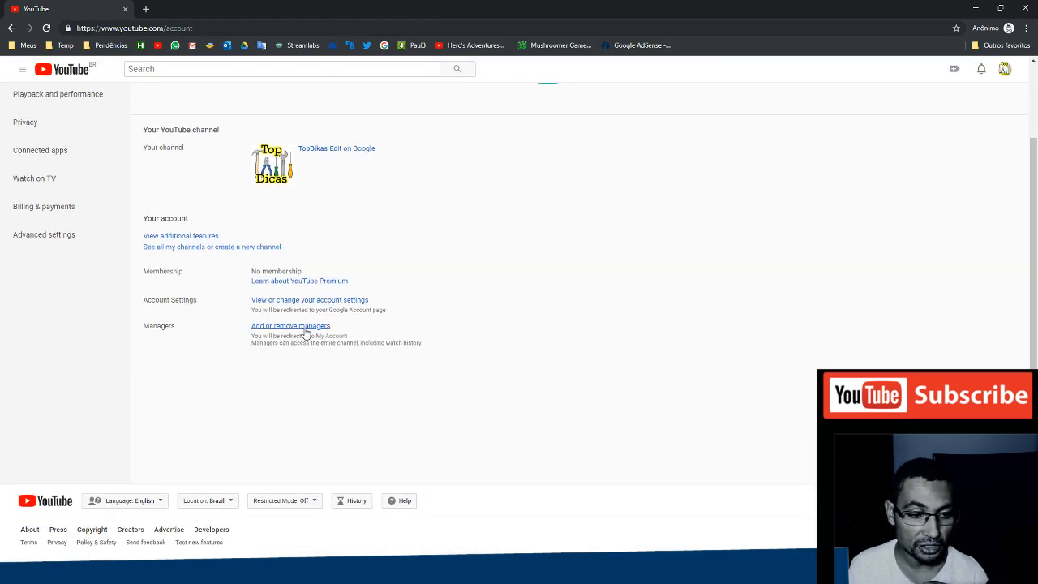
Step: Go to Add or remove managers and view the Brand Account's permissions list
{"action": "left_click", "coordinate": [290, 324]}
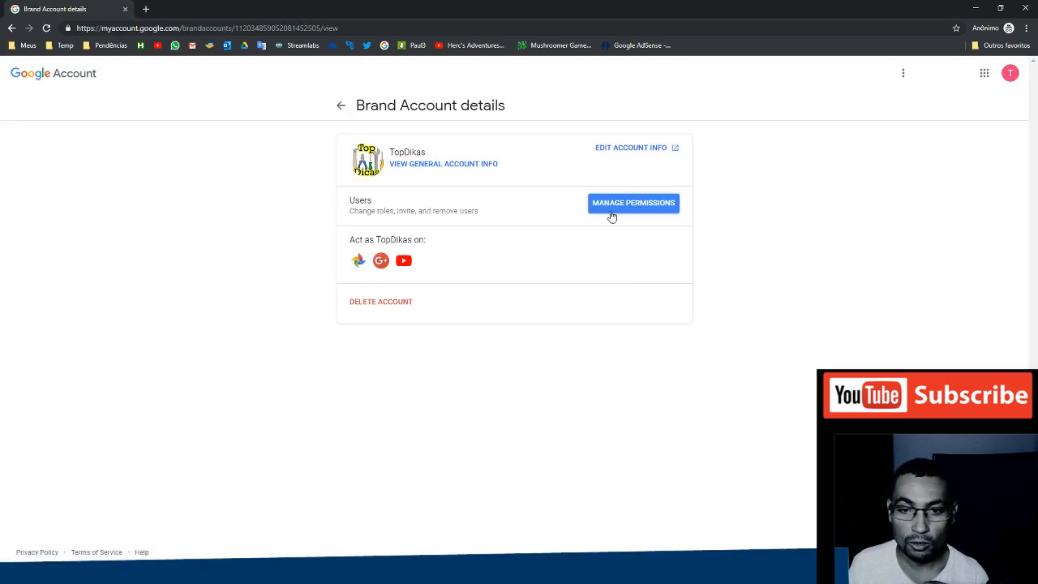
{"action": "left_click", "coordinate": [632, 202]}
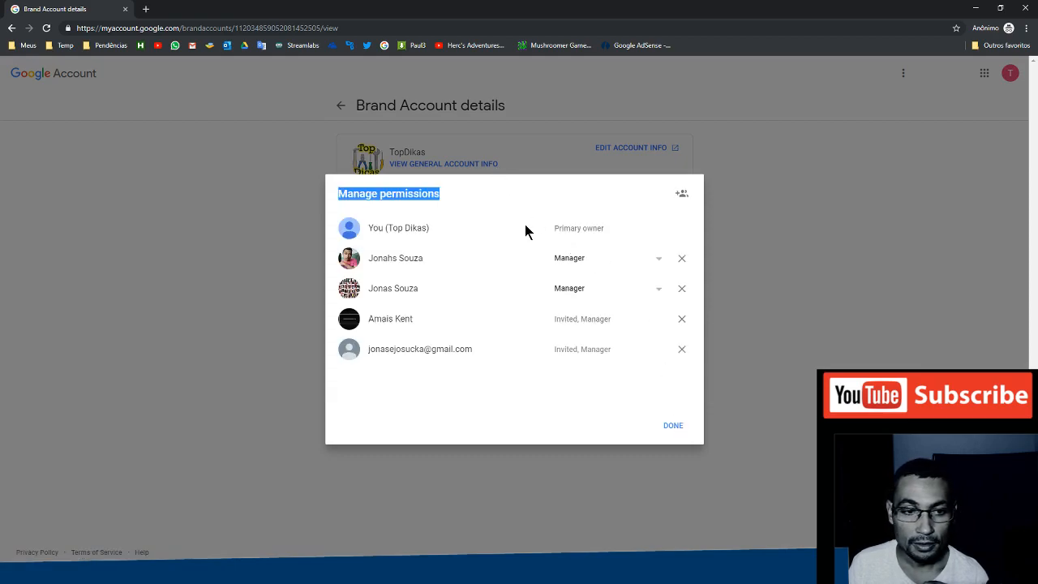
{"action": "mouse_move", "coordinate": [681, 195]}
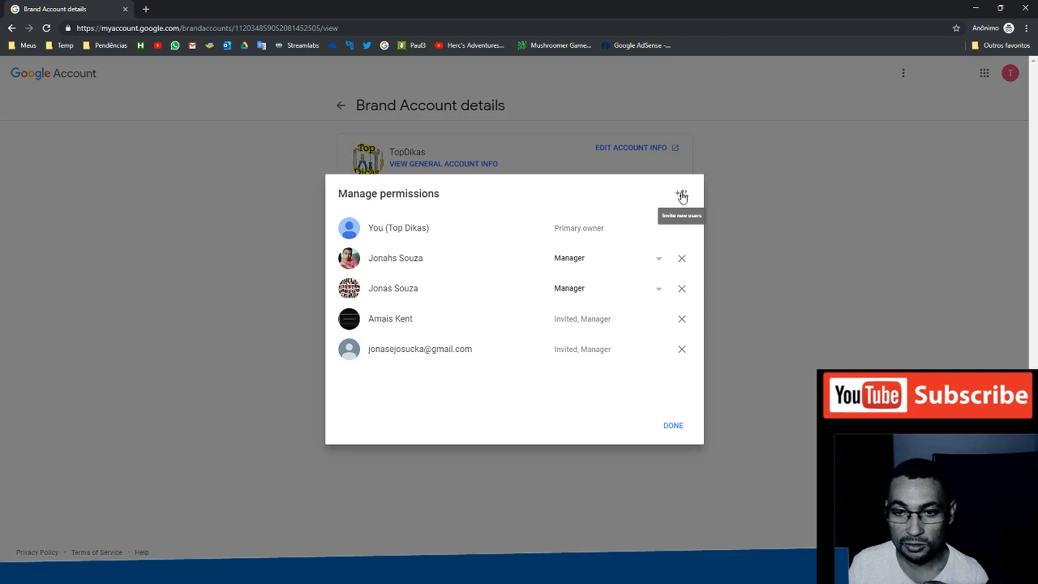
{"action": "left_click", "coordinate": [681, 195]}
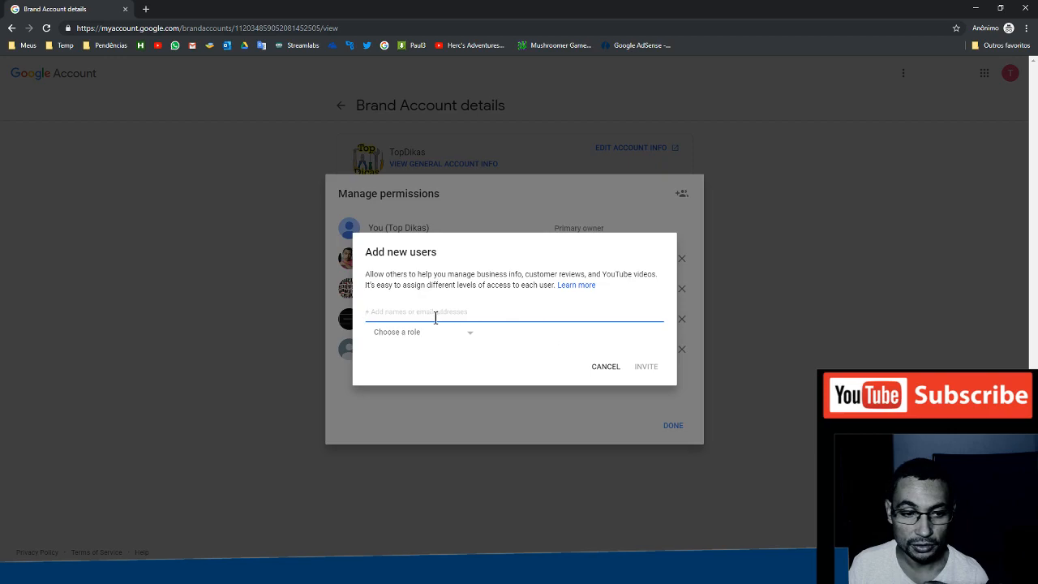
{"action": "mouse_move", "coordinate": [431, 313]}
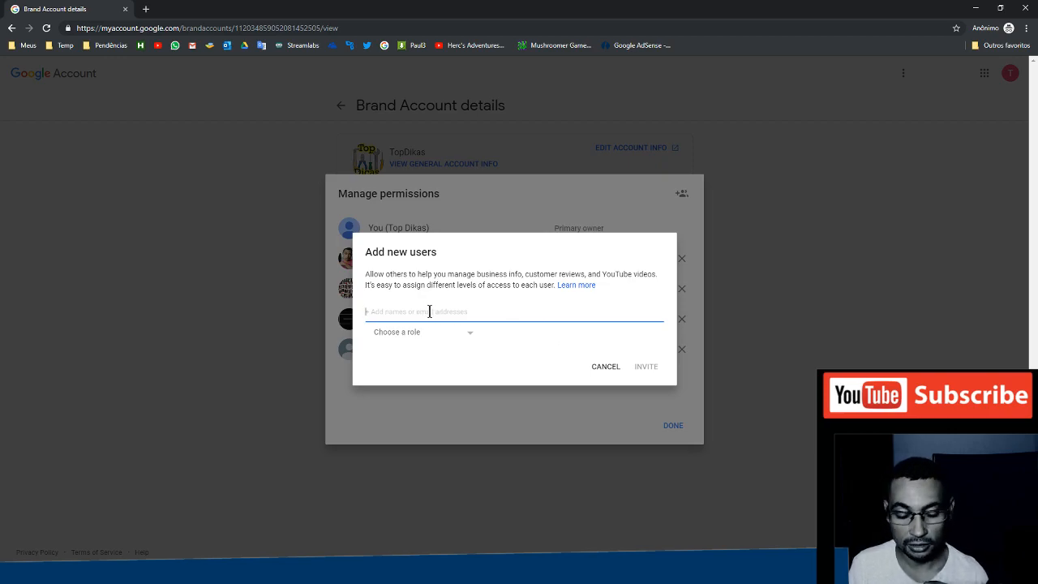
{"action": "type", "text": "e"}
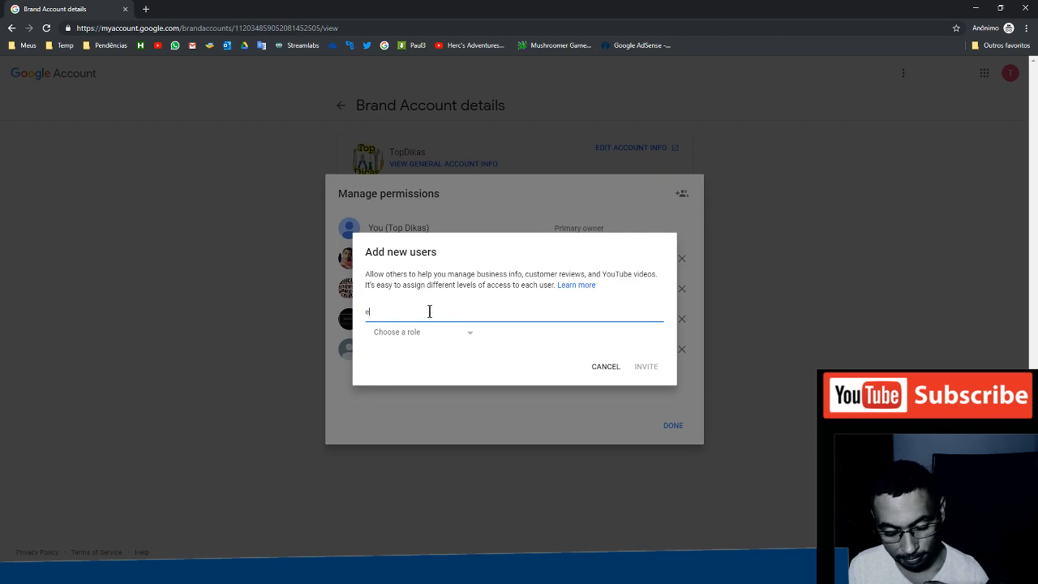
{"action": "type", "text": "xample"}
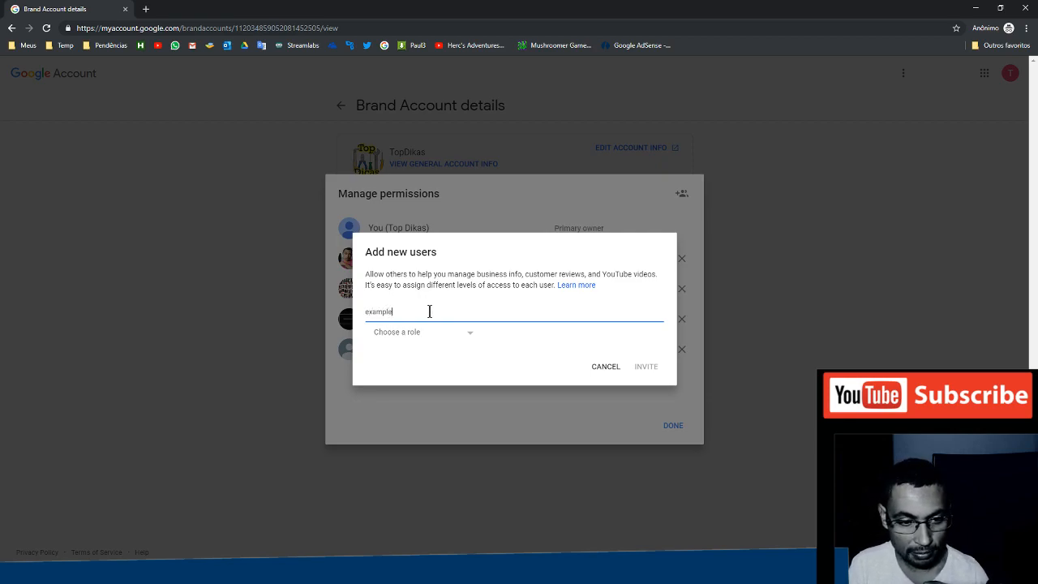
{"action": "type", "text": "@"}
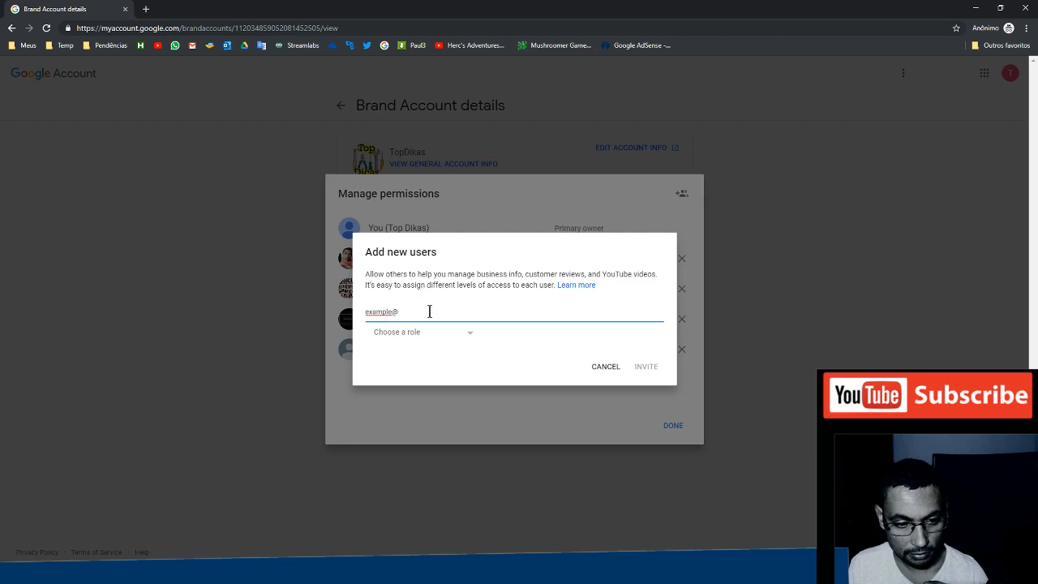
{"action": "type", "text": "gmail.com"}
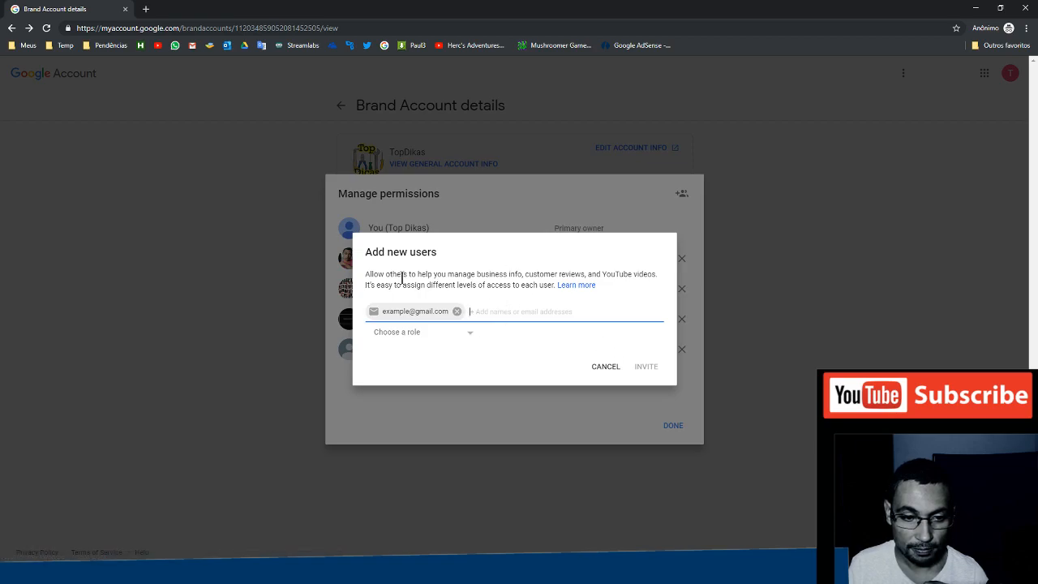
{"action": "left_click", "coordinate": [422, 331]}
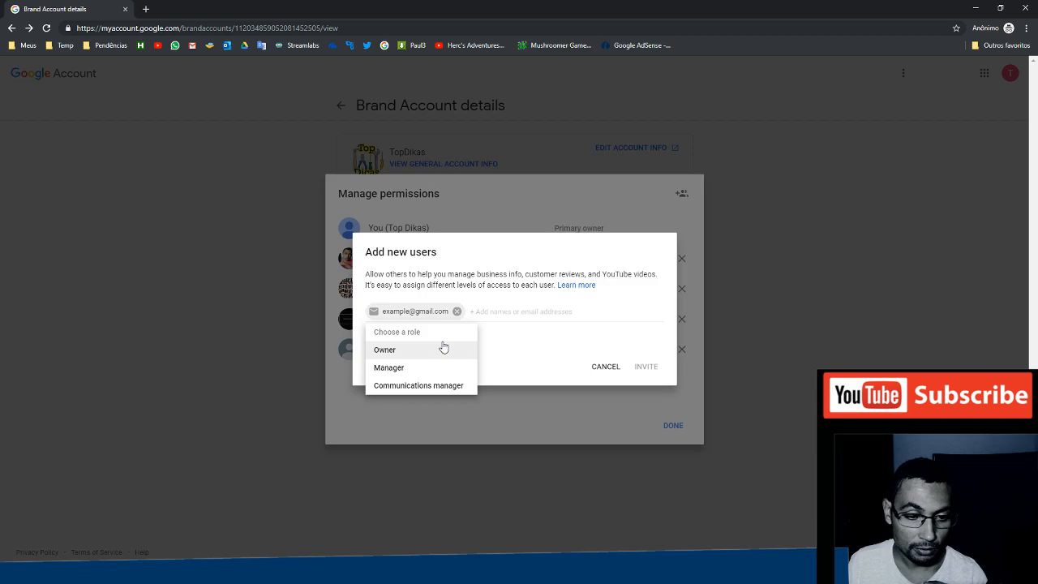
{"action": "mouse_move", "coordinate": [389, 367]}
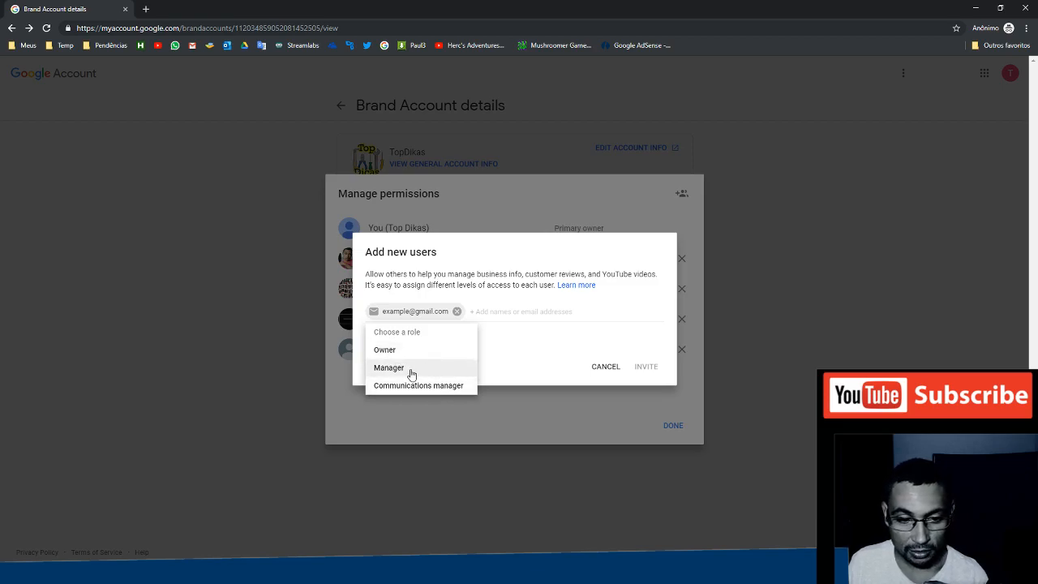
{"action": "mouse_move", "coordinate": [415, 396]}
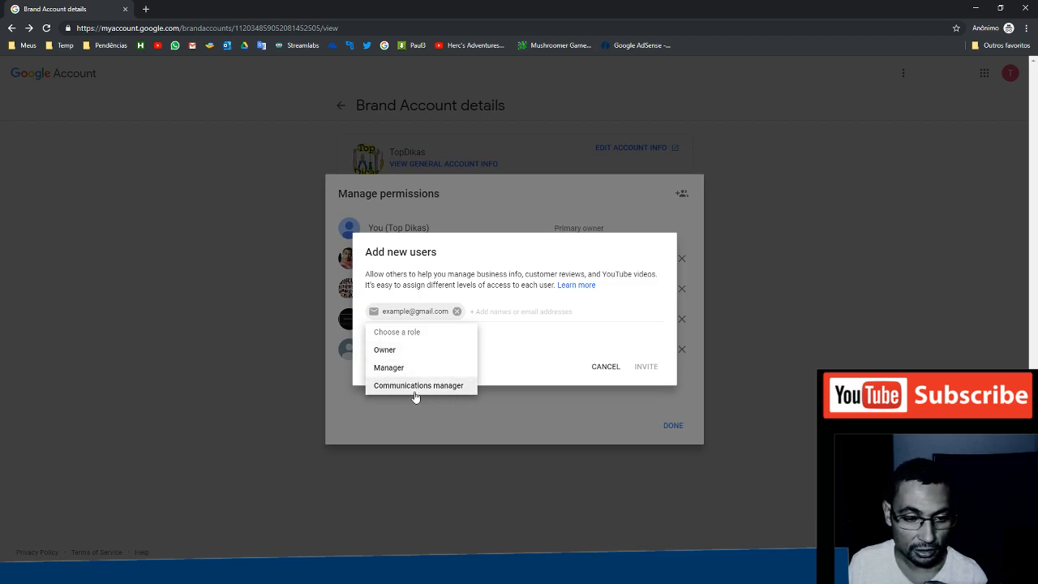
{"action": "mouse_move", "coordinate": [384, 350]}
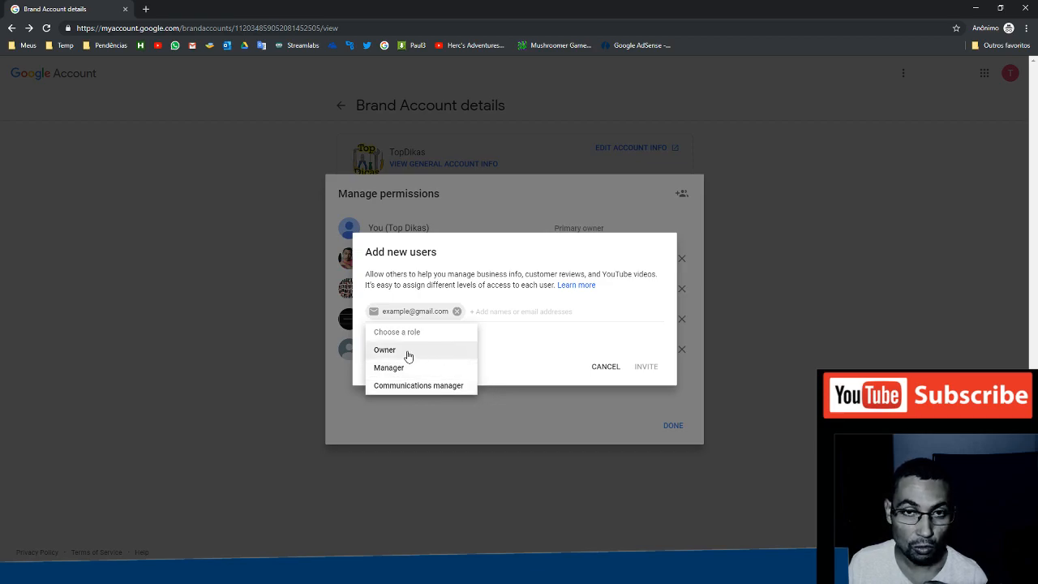
{"action": "mouse_move", "coordinate": [461, 356]}
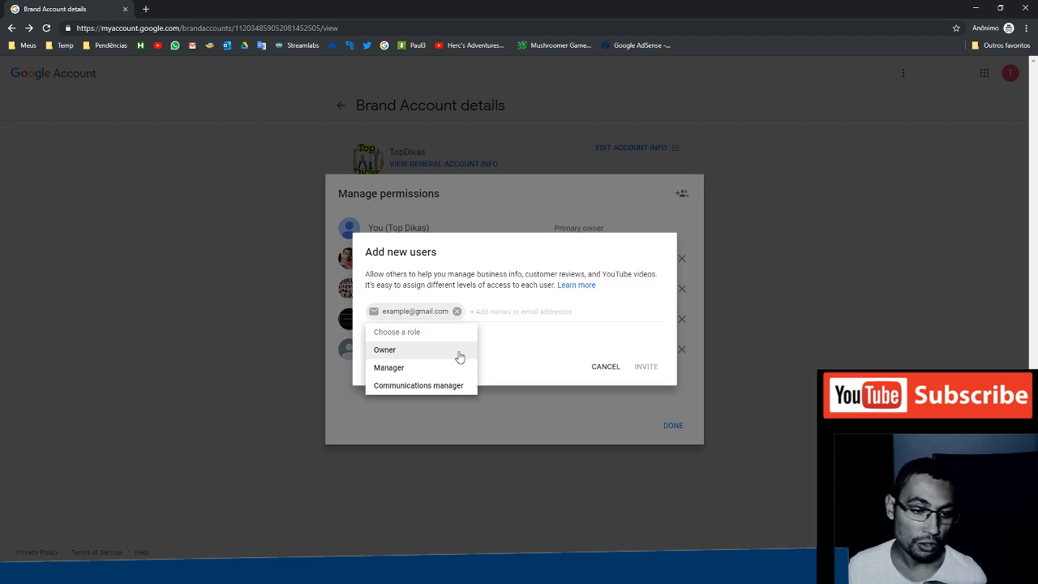
{"action": "mouse_move", "coordinate": [438, 367]}
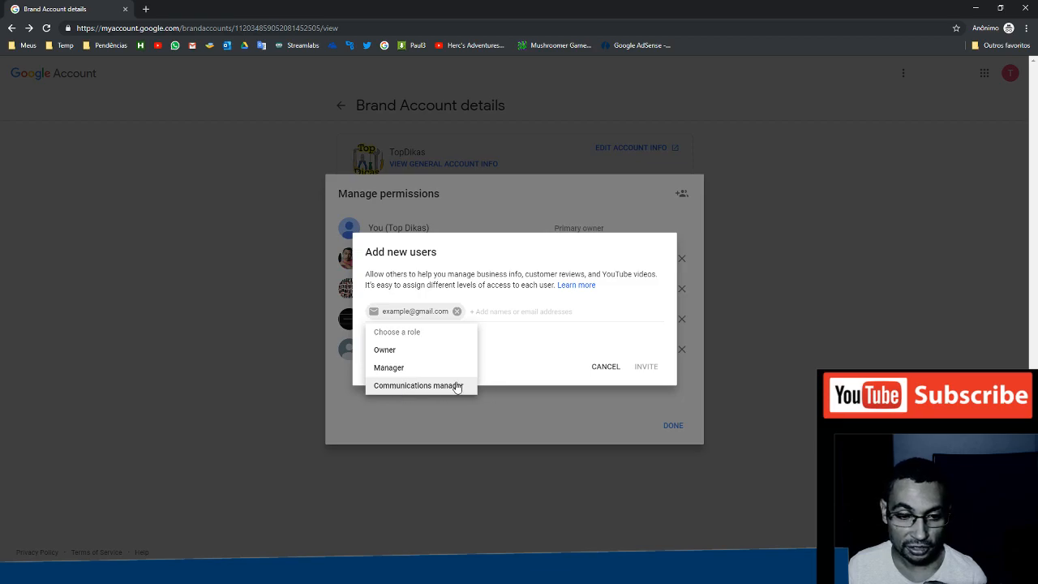
{"action": "mouse_move", "coordinate": [444, 405]}
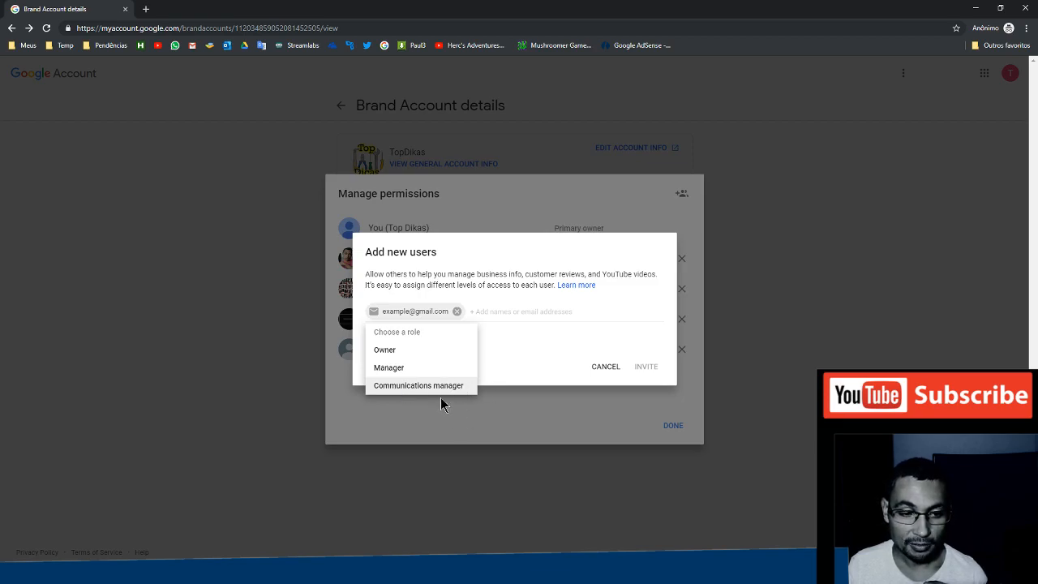
{"action": "mouse_move", "coordinate": [438, 384]}
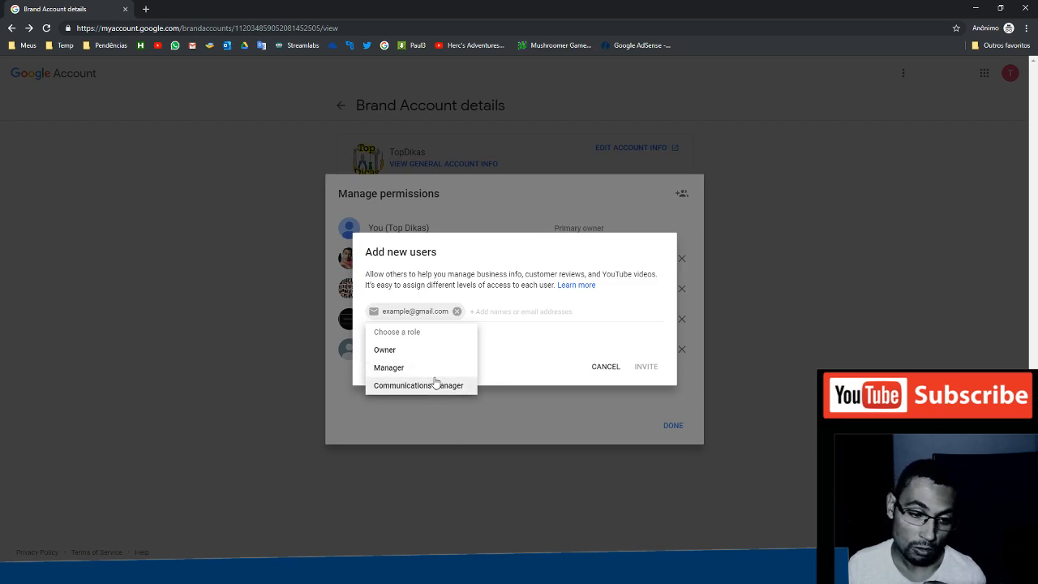
{"action": "mouse_move", "coordinate": [496, 382]}
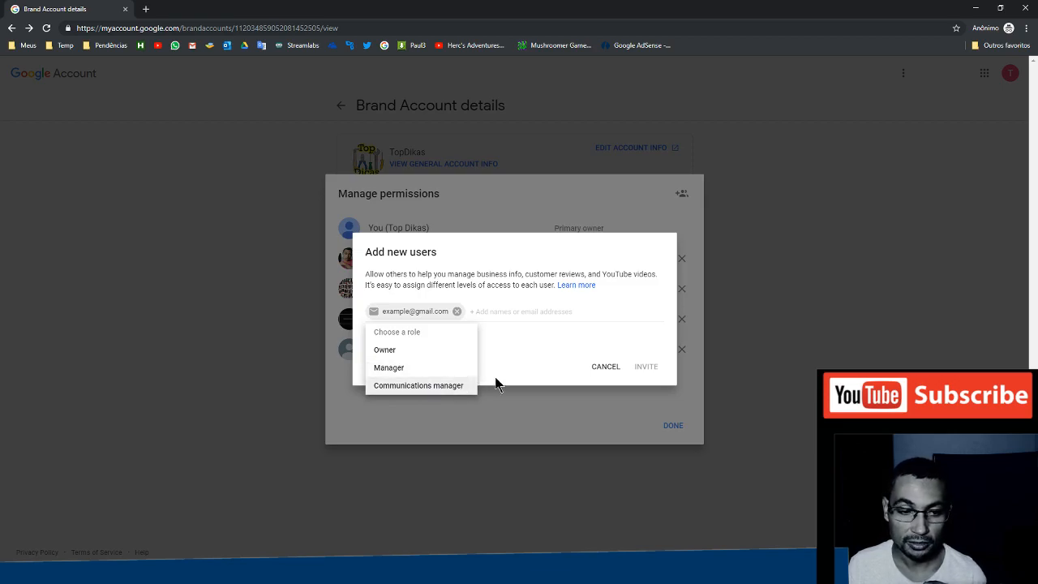
{"action": "mouse_move", "coordinate": [467, 411]}
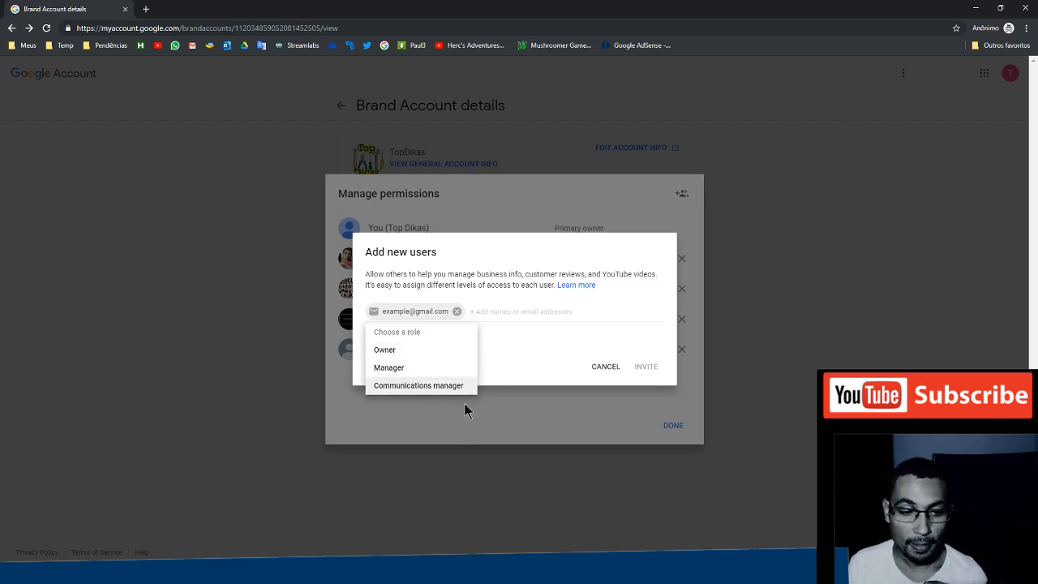
{"action": "left_click", "coordinate": [389, 366]}
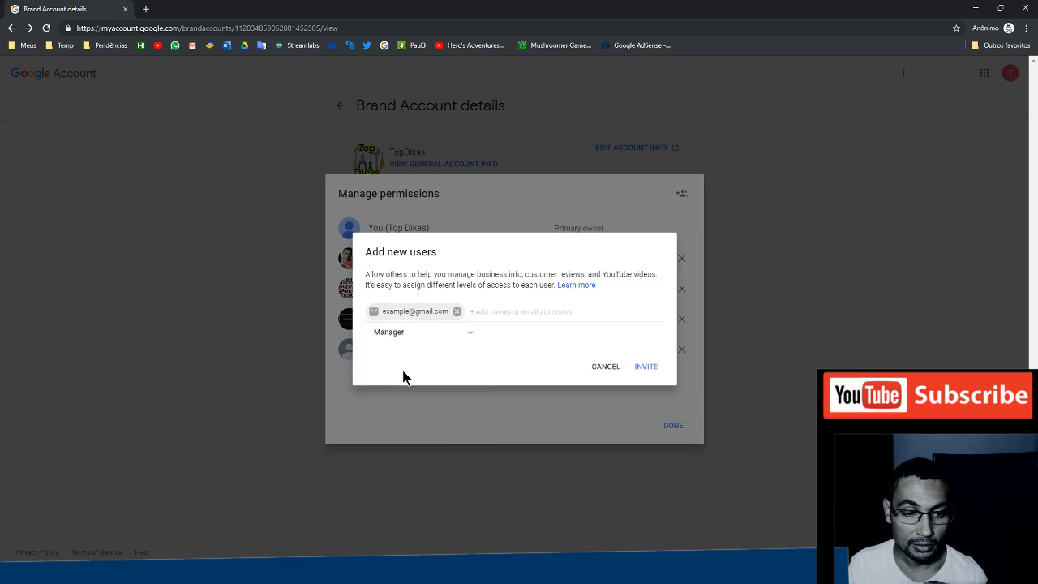
{"action": "mouse_move", "coordinate": [645, 367]}
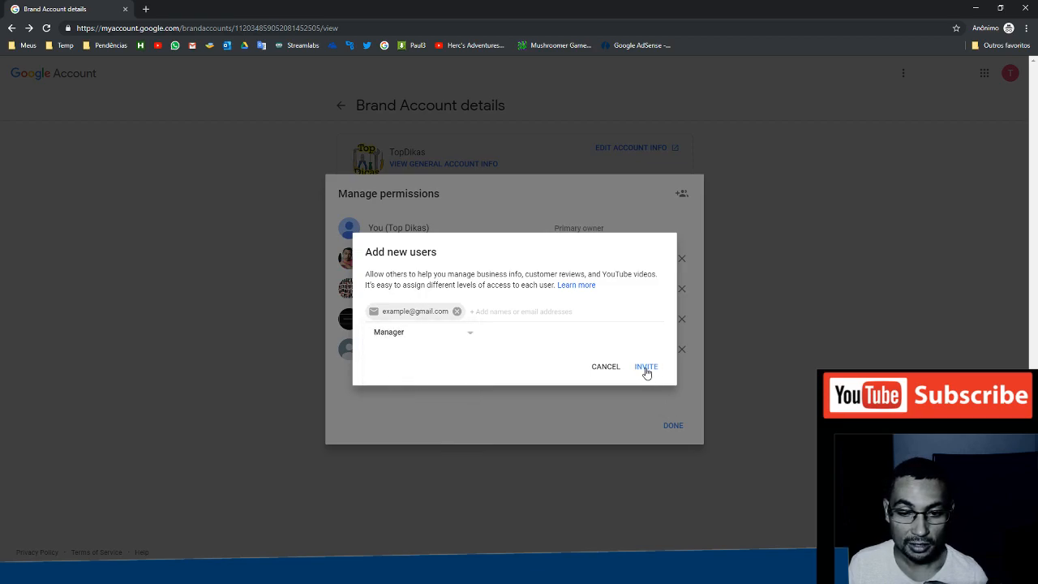
{"action": "mouse_move", "coordinate": [525, 252]}
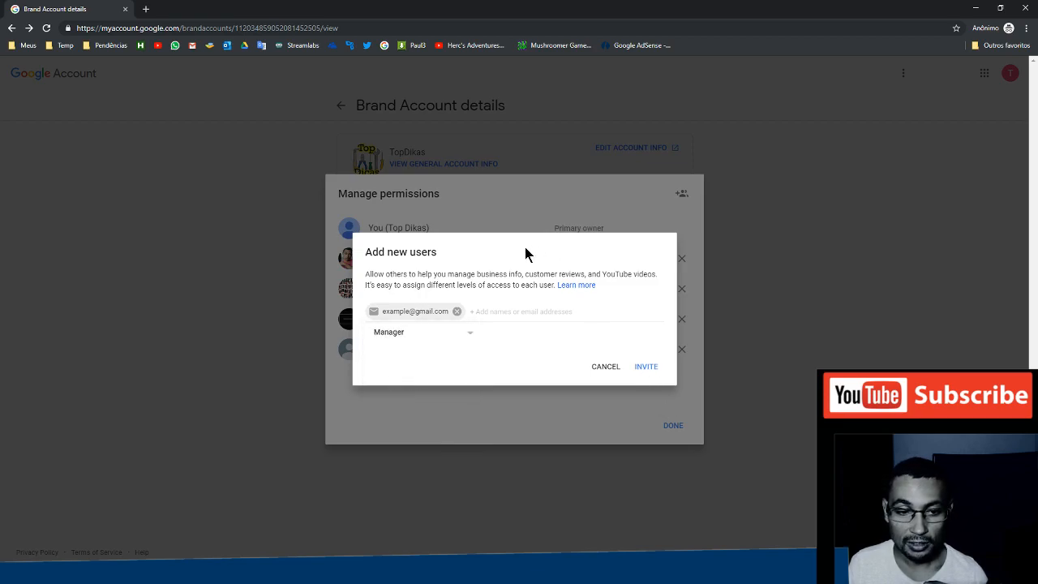